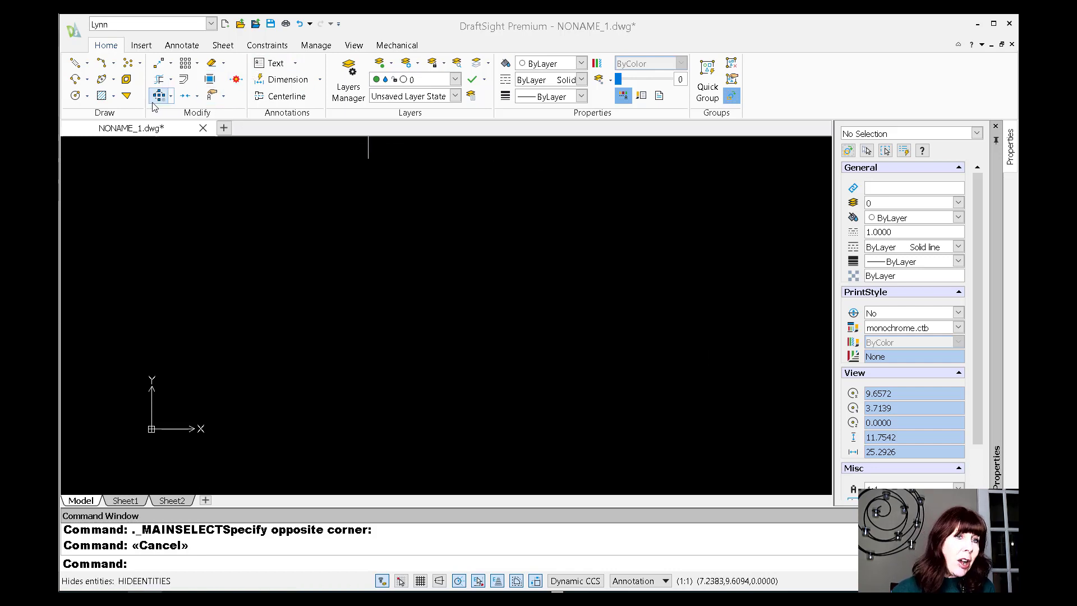
pyautogui.moveTo(74, 63)
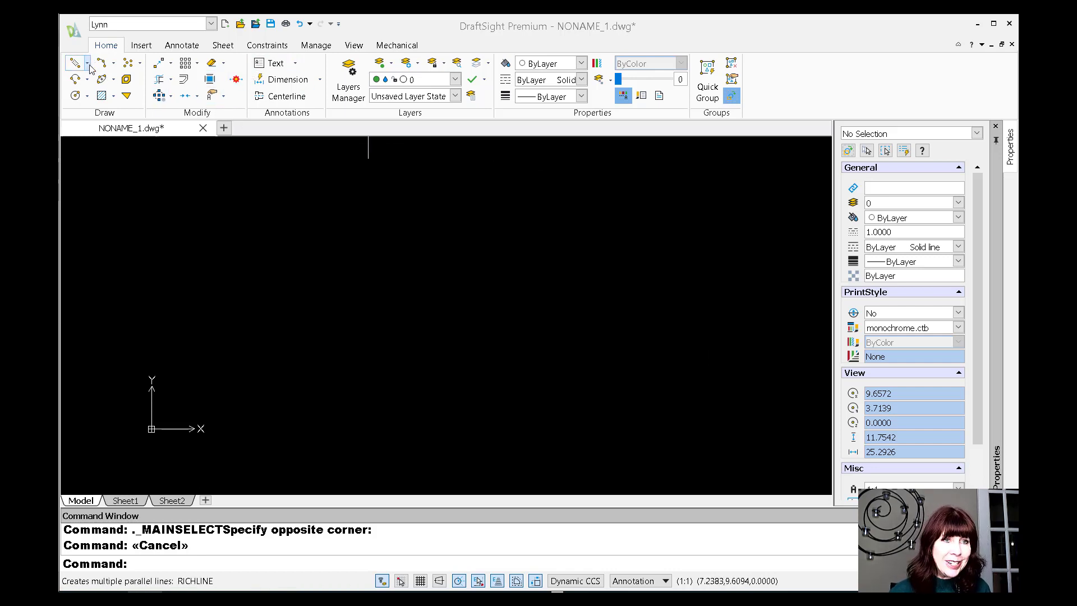
# - Create a new RichLine style named 'Lynn' via RICHLINESTYLE with offsets 0.5 and -0.5
pyautogui.click(88, 62)
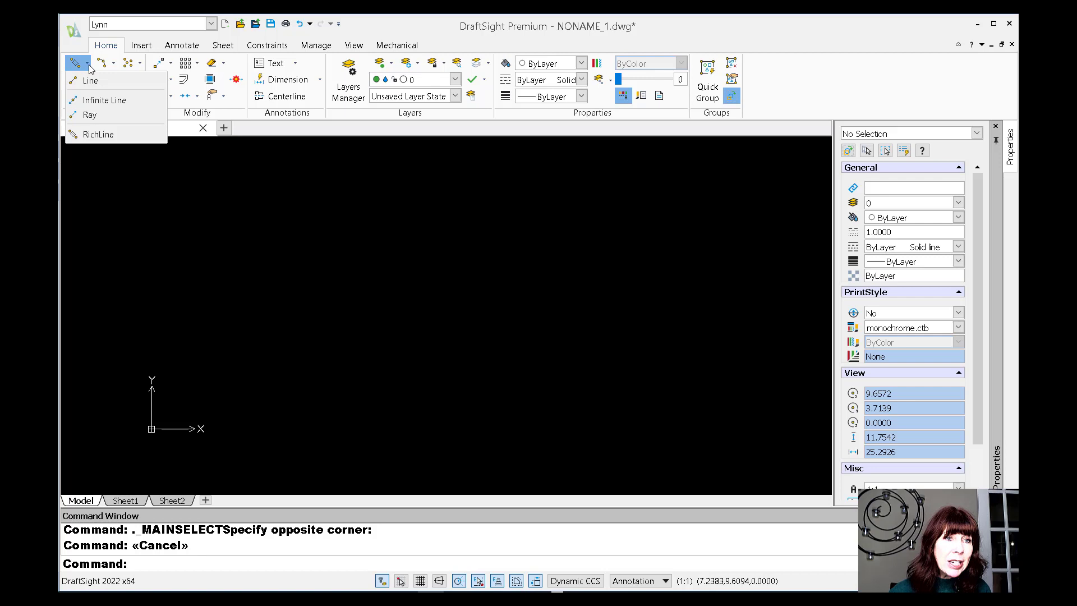
pyautogui.moveTo(116, 133)
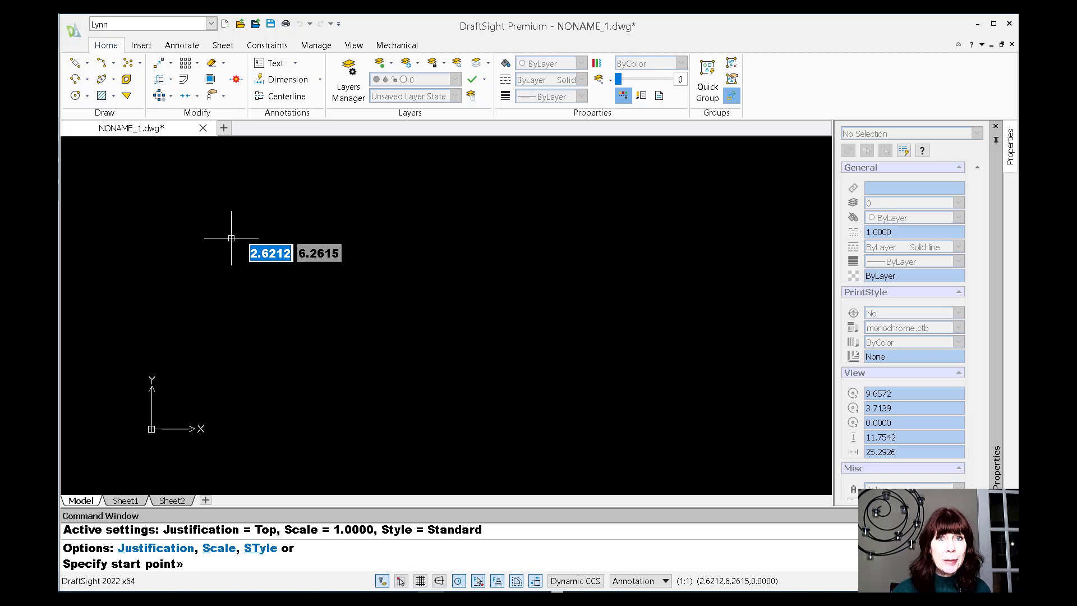
pyautogui.moveTo(230, 235)
pyautogui.write('rich')
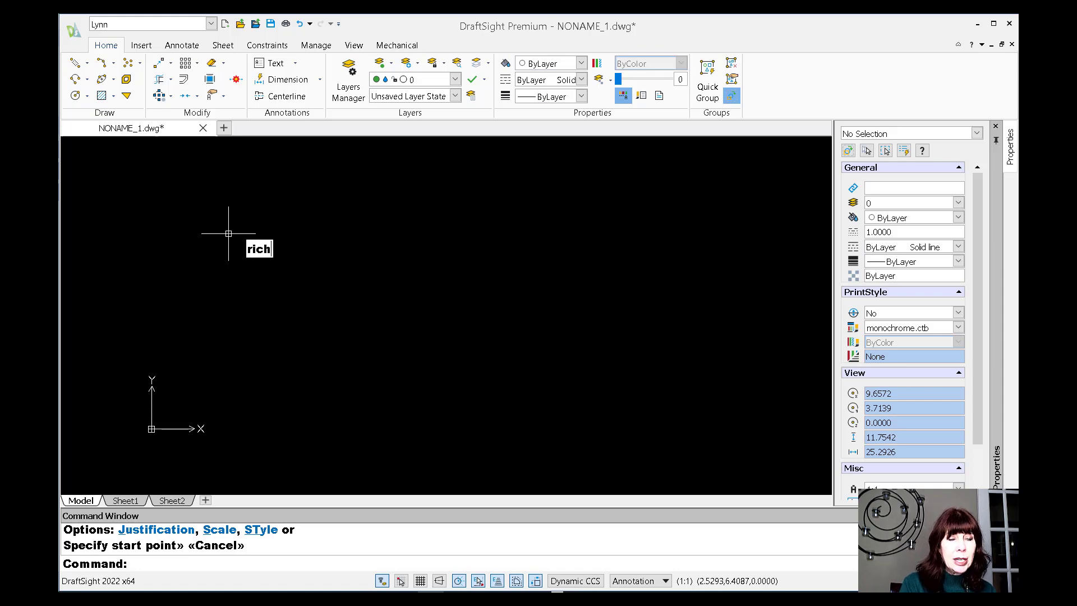
pyautogui.write('LINE')
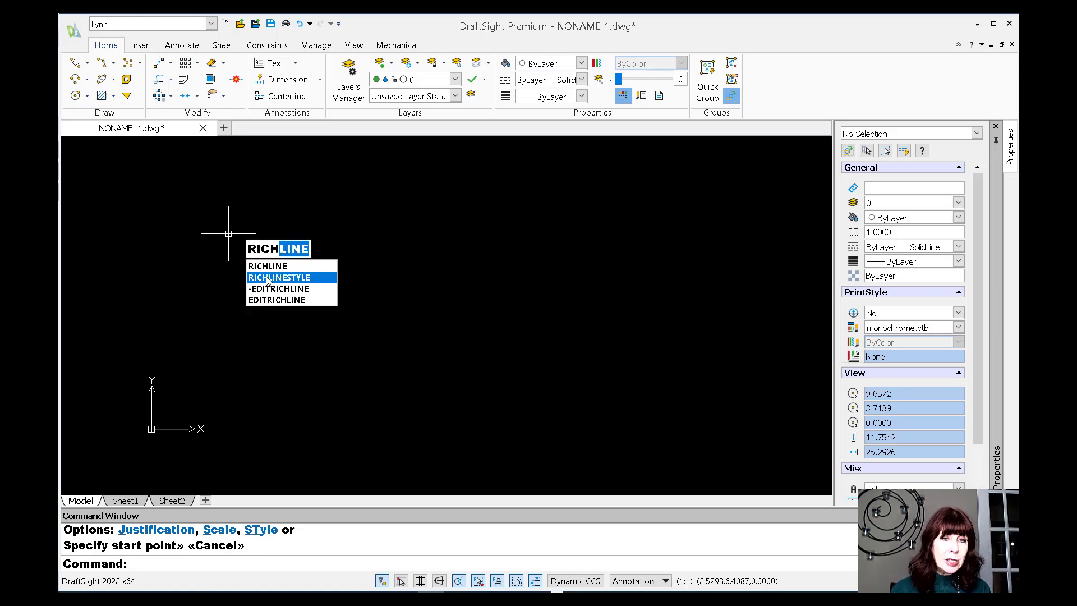
pyautogui.click(275, 278)
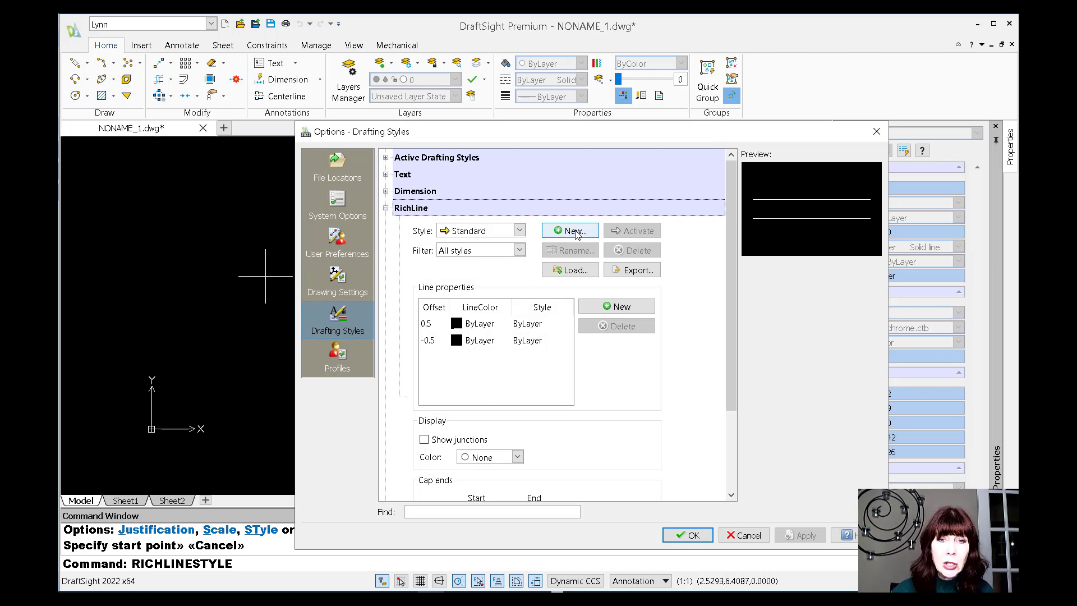
pyautogui.click(568, 230)
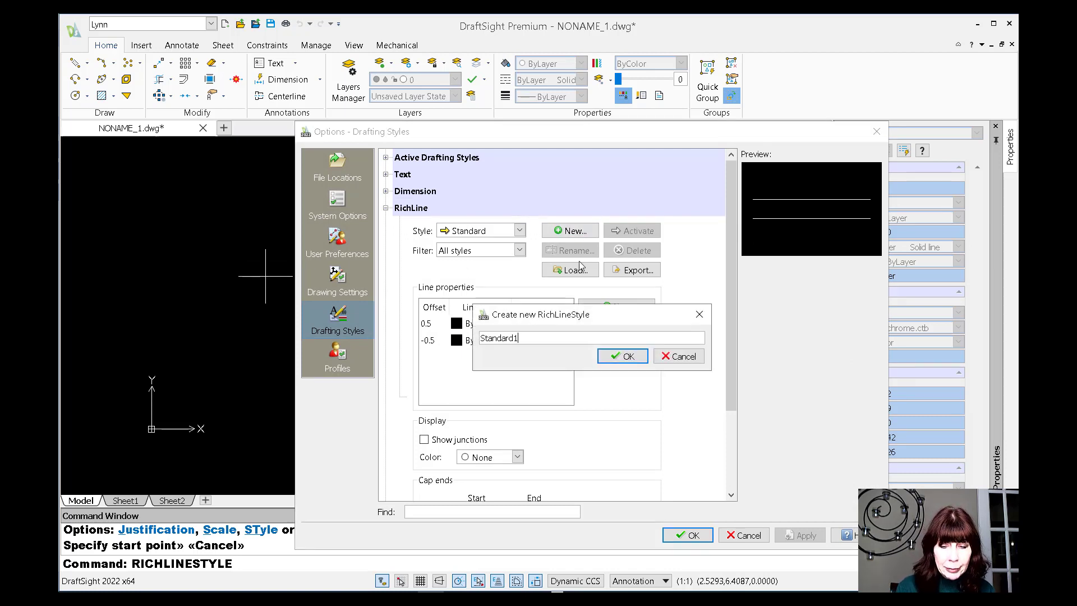
pyautogui.press('BackSpace')
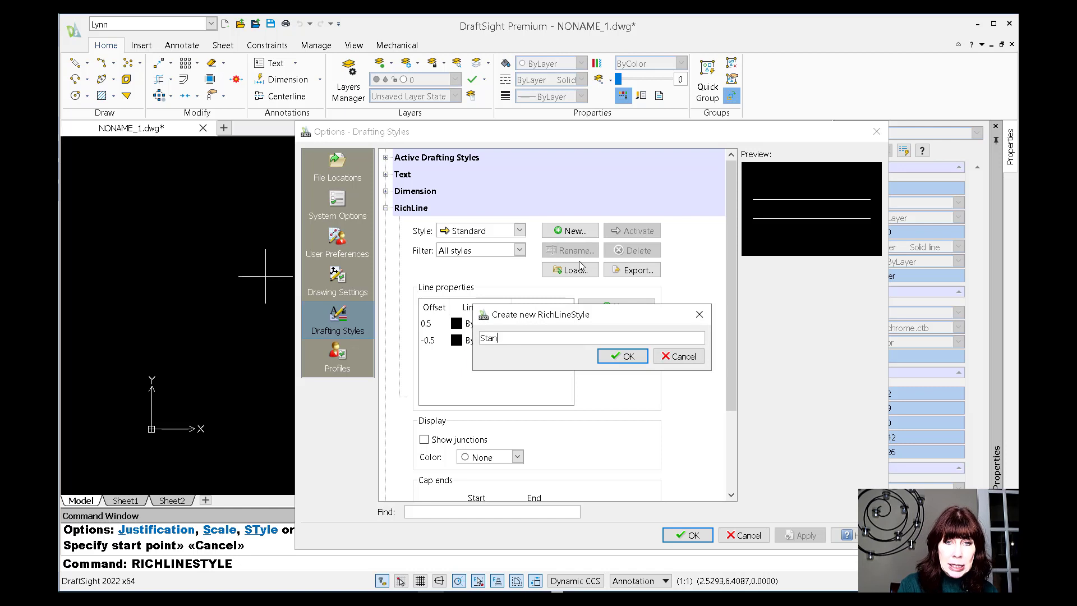
pyautogui.write('Lynn')
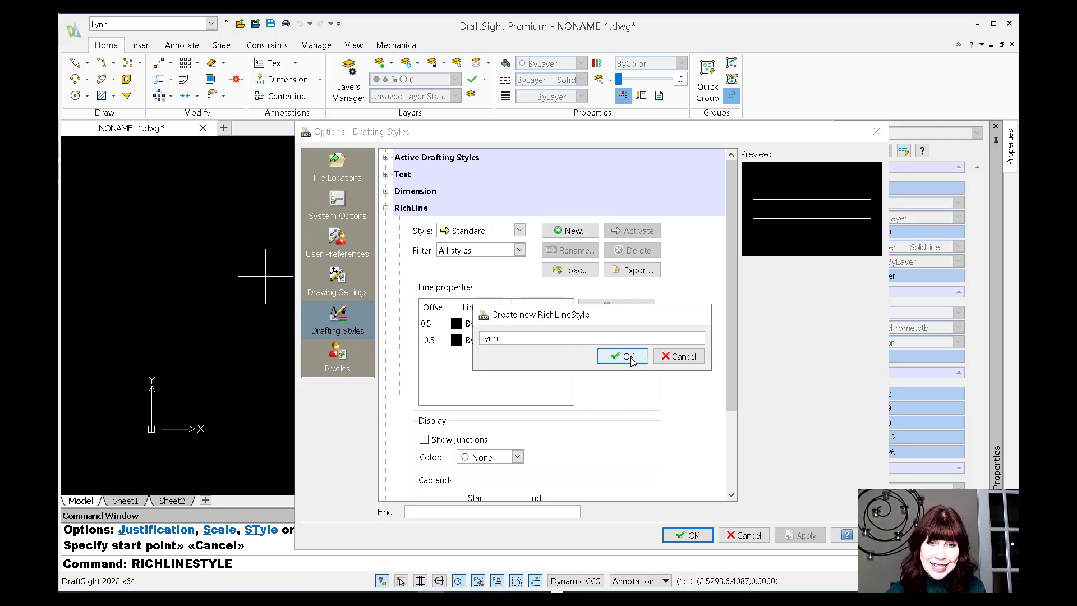
pyautogui.click(623, 356)
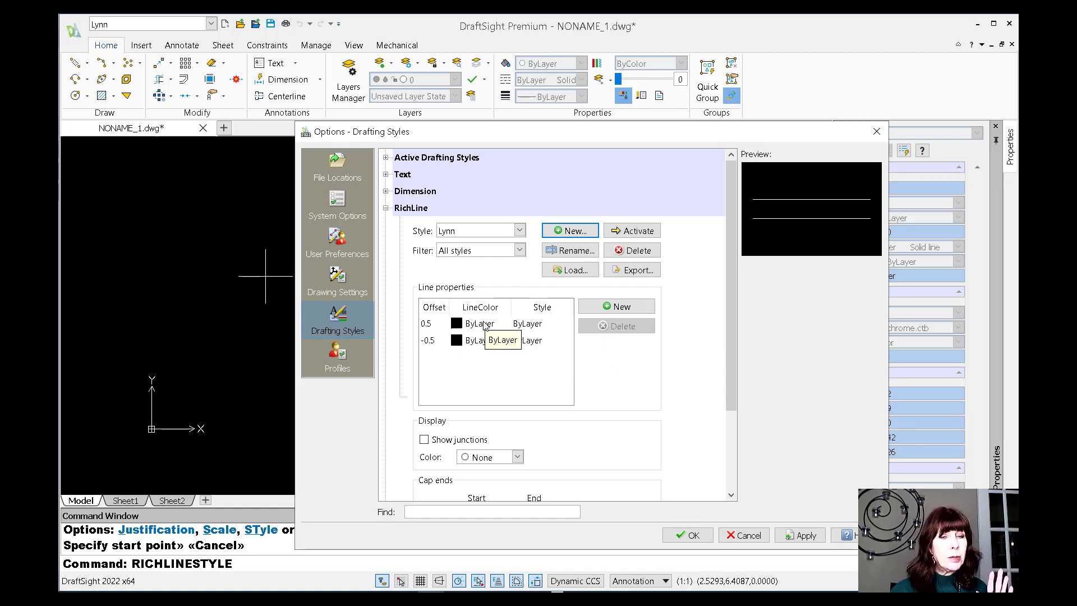
# - Set the LineColor of both the 0.5 and -0.5 offset lines to Magenta
pyautogui.click(476, 324)
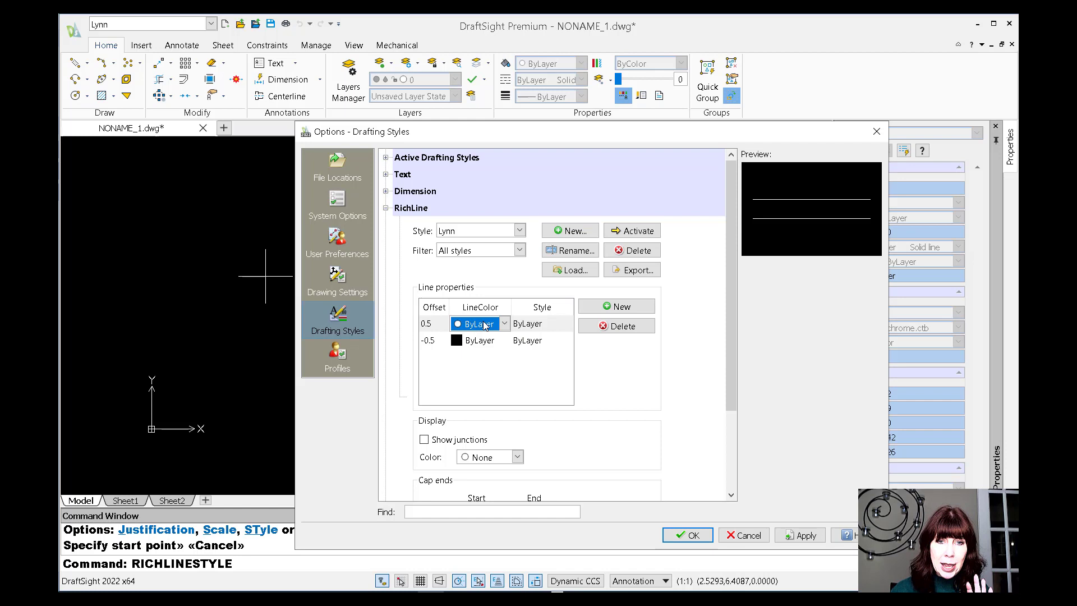
pyautogui.click(504, 323)
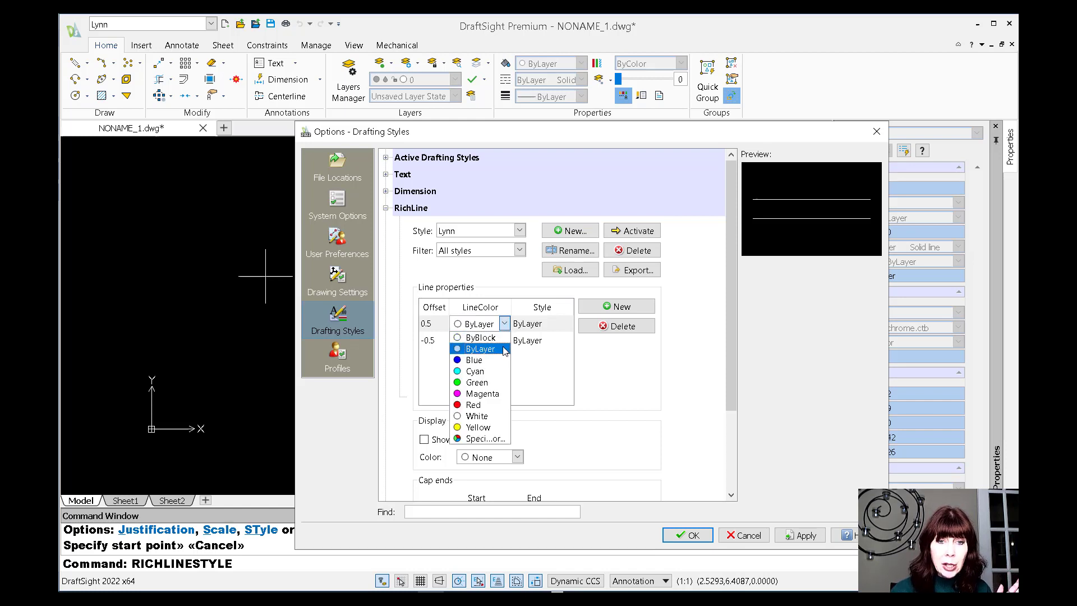
pyautogui.click(474, 348)
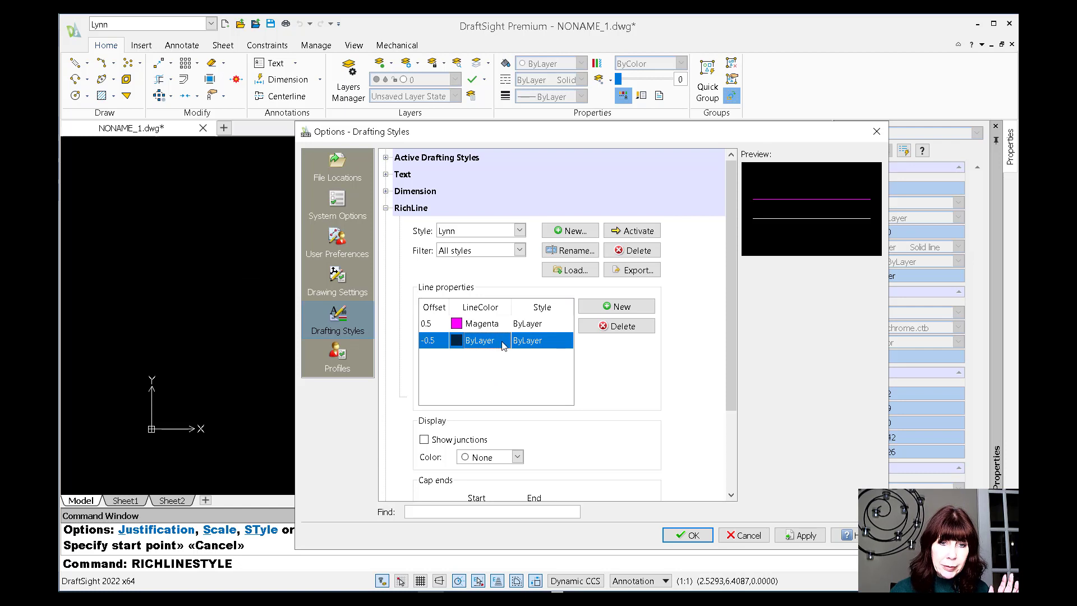
pyautogui.click(504, 340)
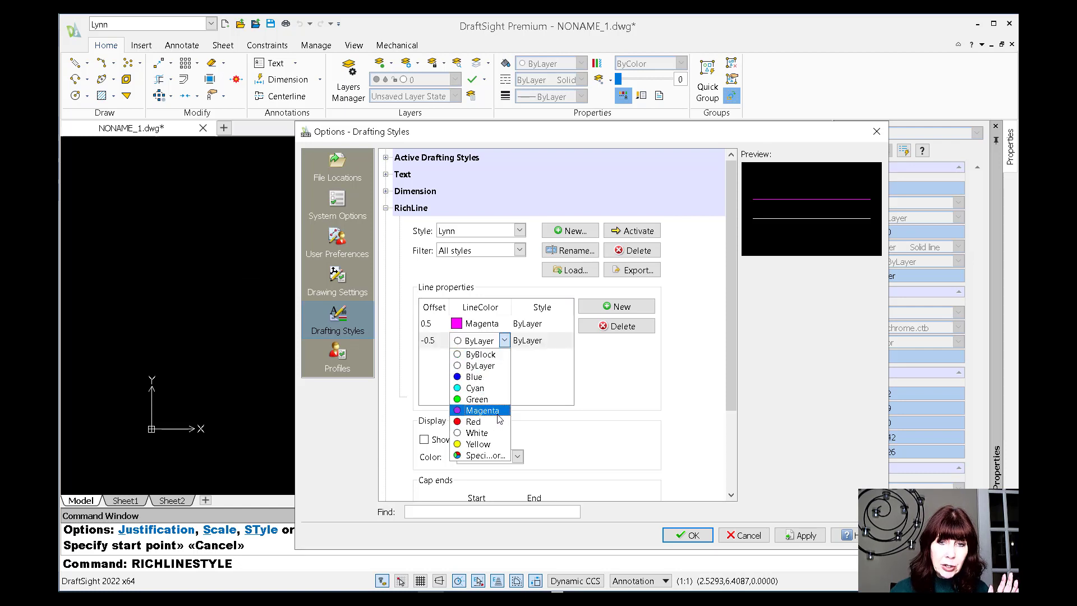
pyautogui.click(483, 410)
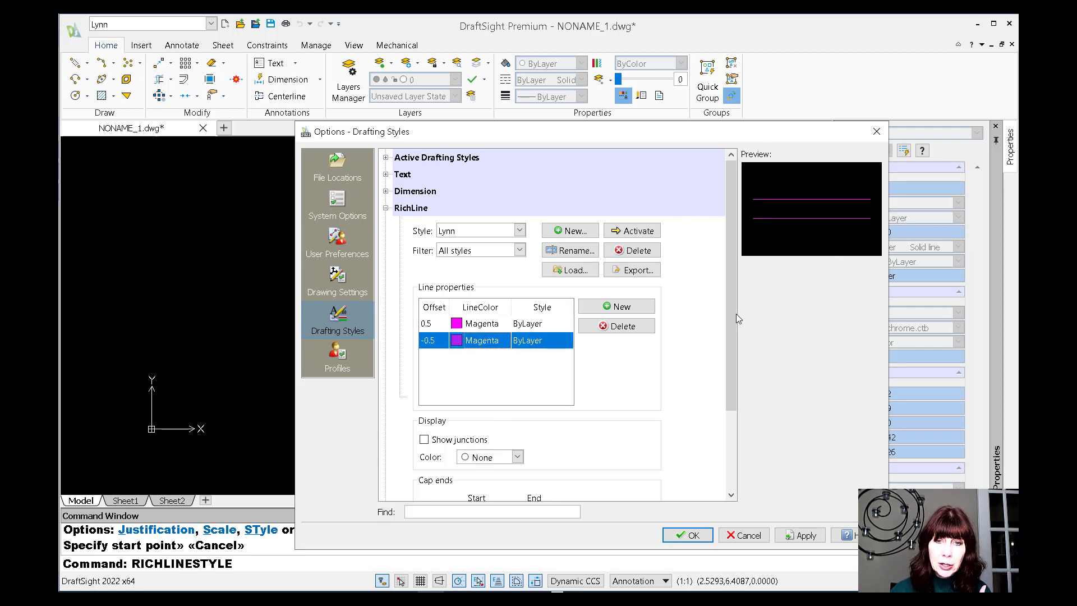
pyautogui.scroll(-3)
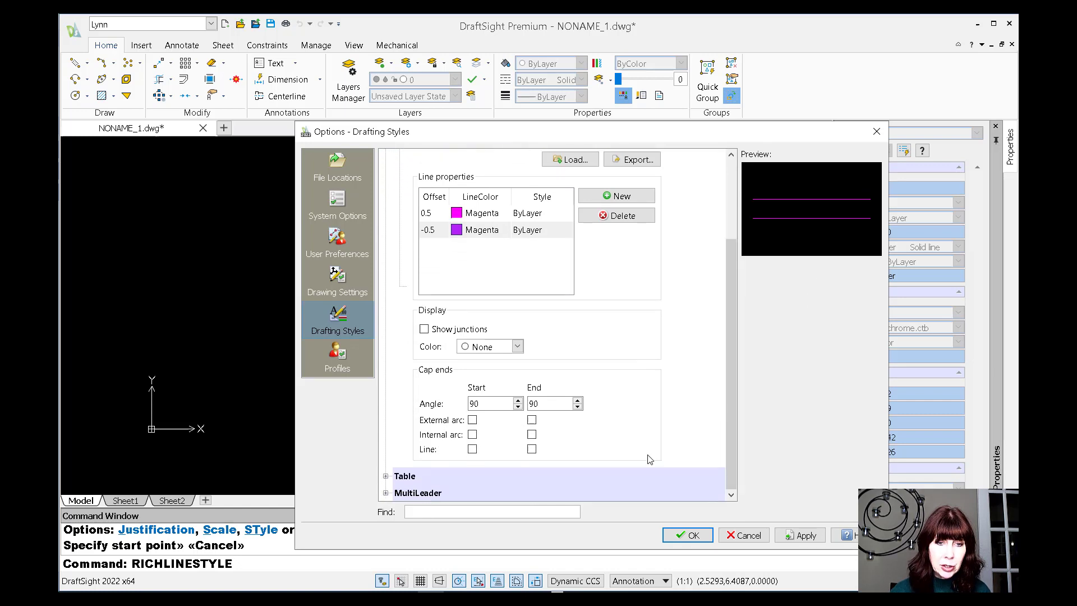
pyautogui.moveTo(625, 441)
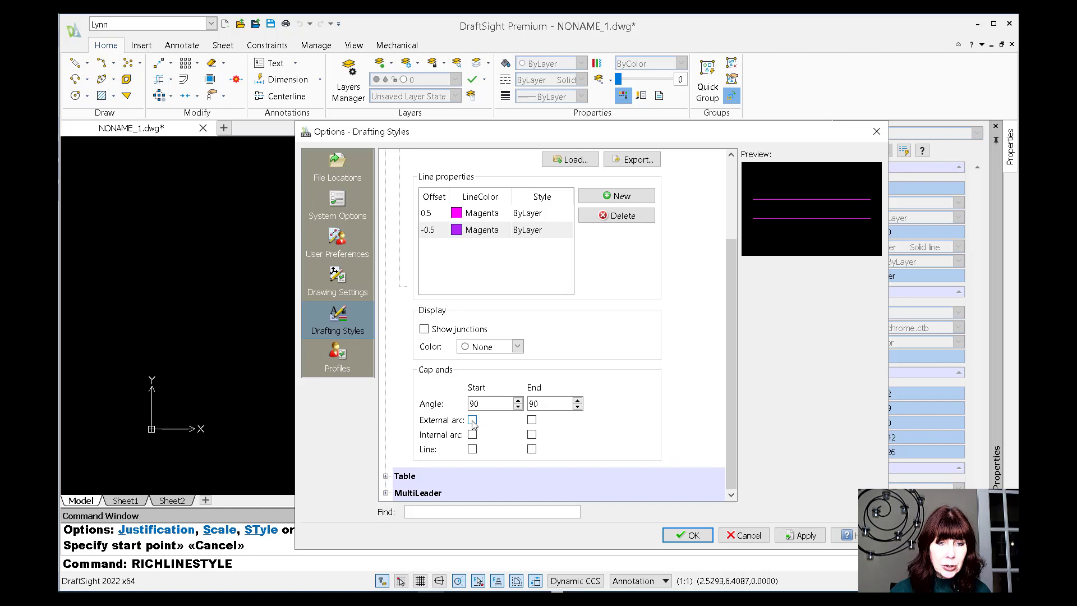
# - Enable an outer arc cap at the start of the Lynn style
pyautogui.click(473, 419)
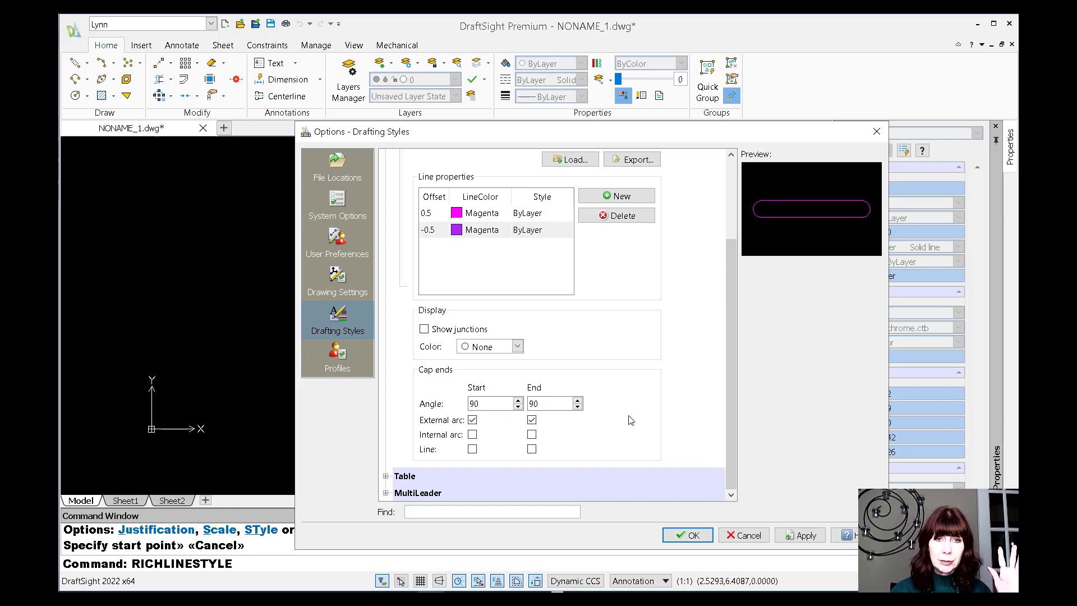
pyautogui.moveTo(651, 445)
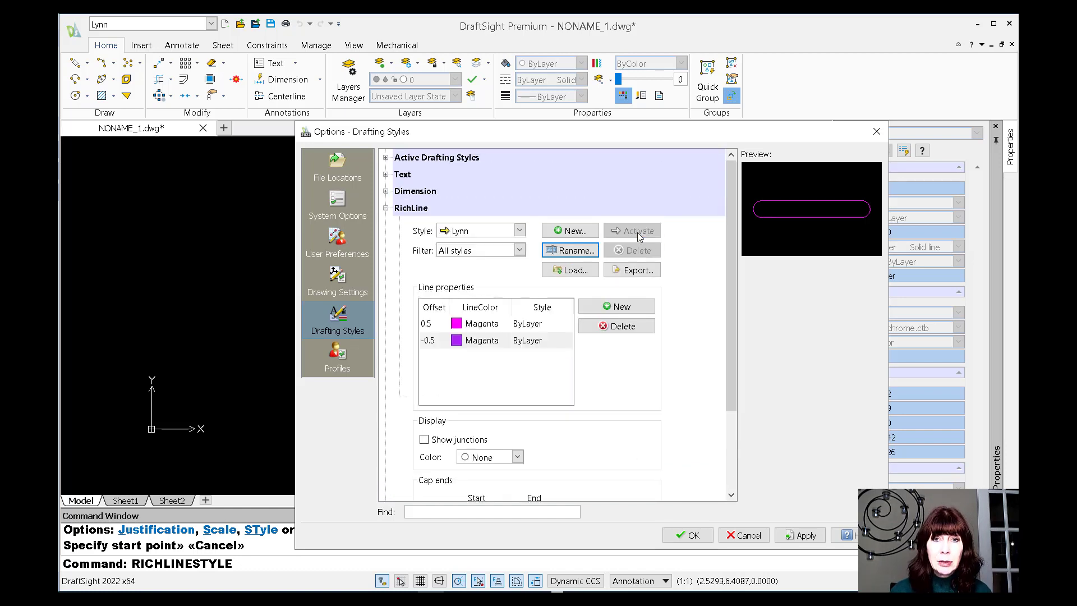
pyautogui.moveTo(720, 284)
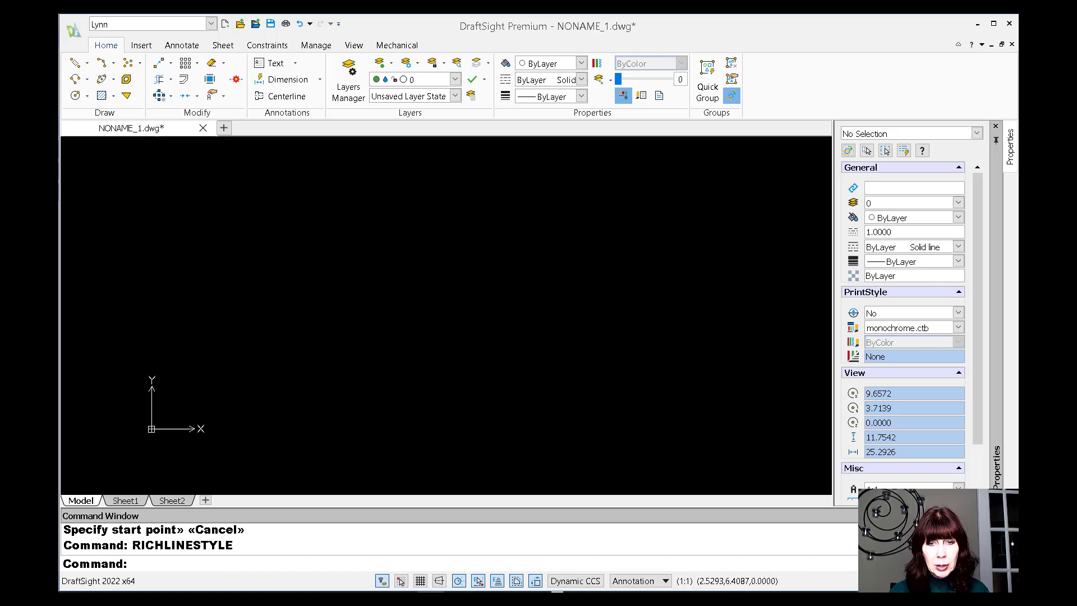
pyautogui.moveTo(223, 202)
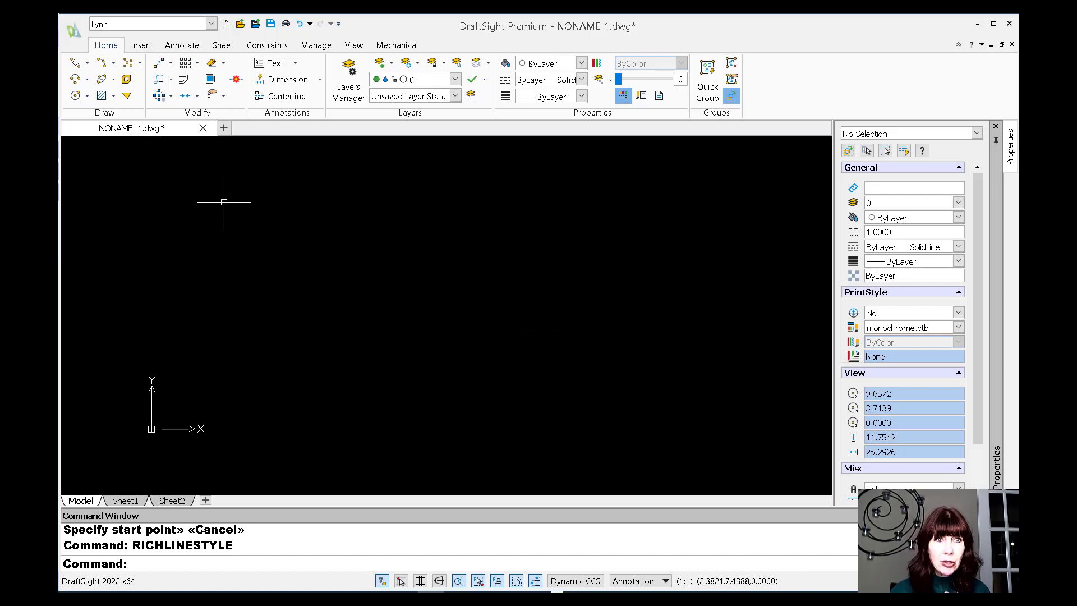
# - Draw a magenta U-shaped RichLine with rounded ends by placing its start and corner points
pyautogui.click(73, 62)
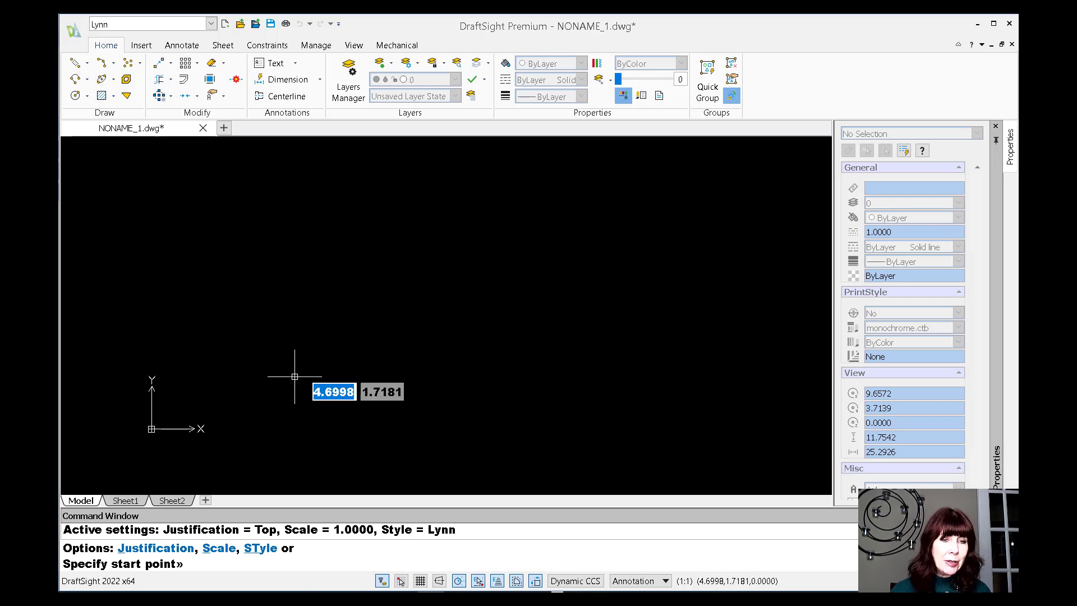
pyautogui.click(294, 377)
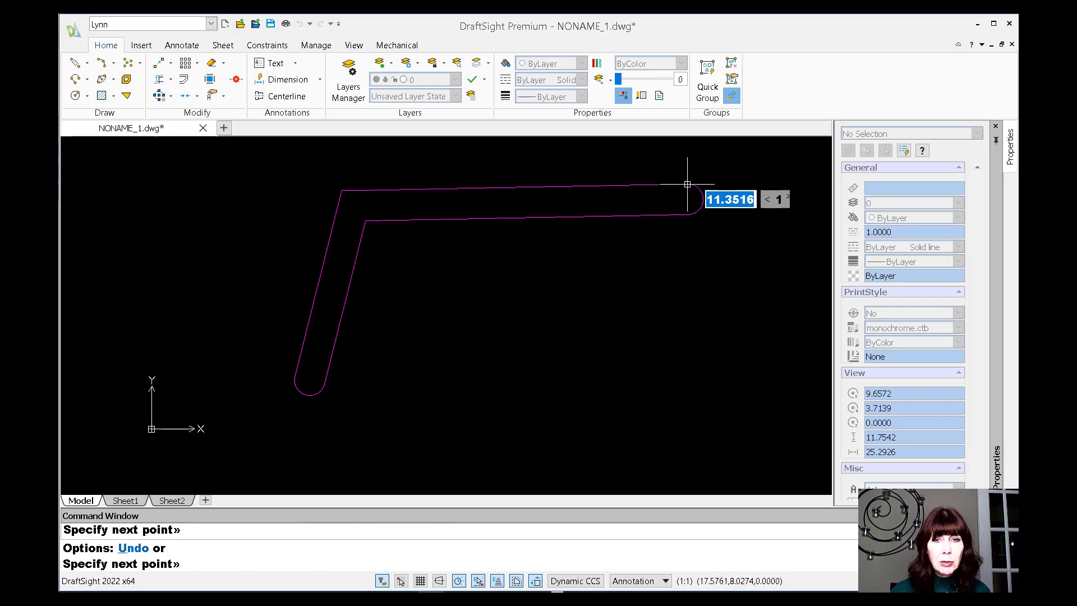
pyautogui.click(686, 184)
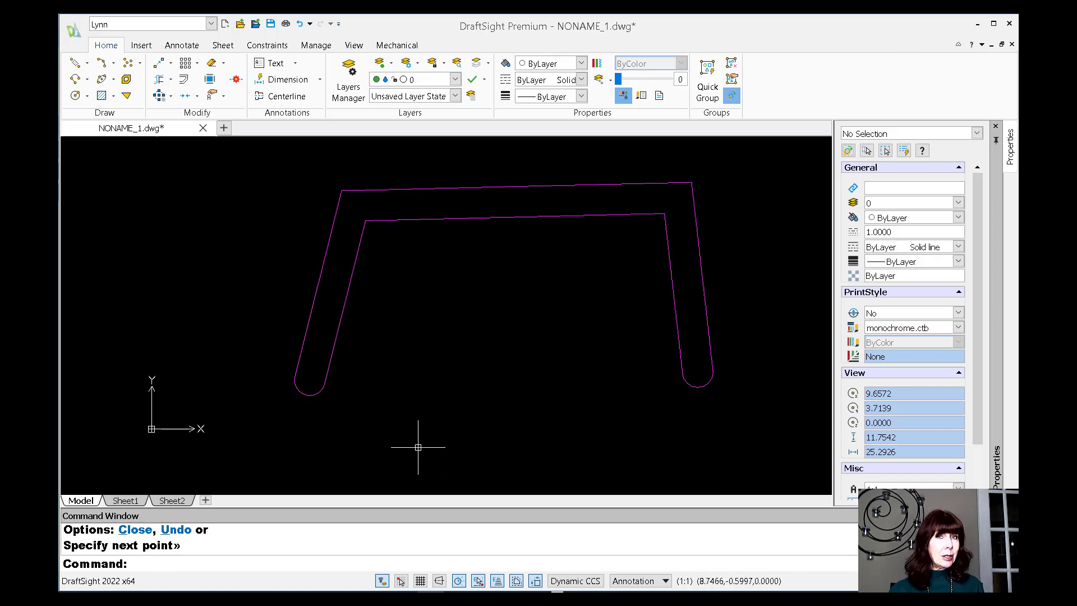
pyautogui.moveTo(417, 440)
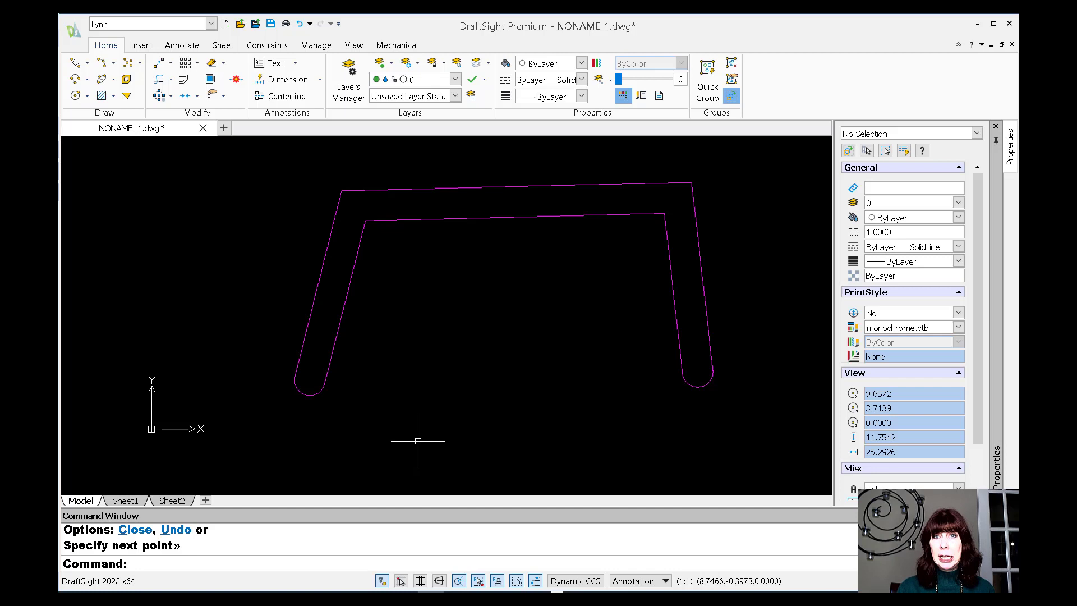
pyautogui.moveTo(433, 443)
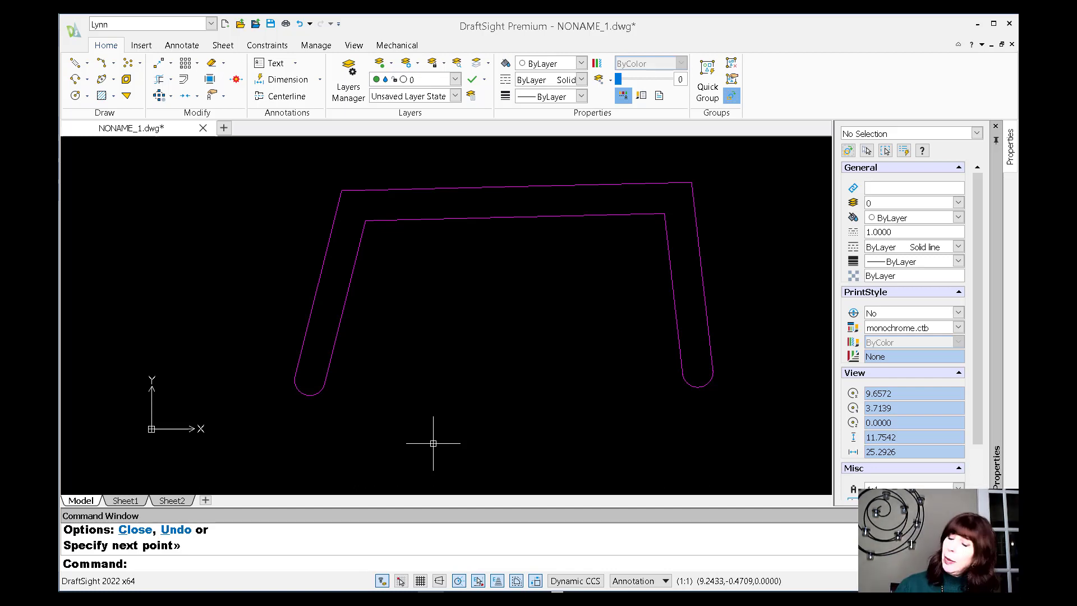
pyautogui.moveTo(416, 447)
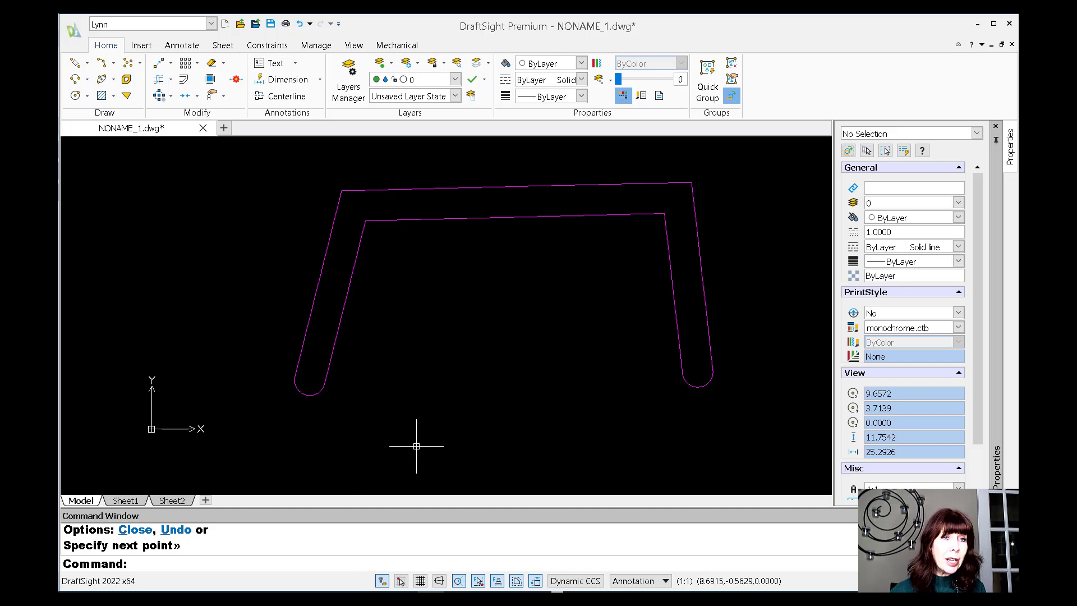
pyautogui.moveTo(397, 412)
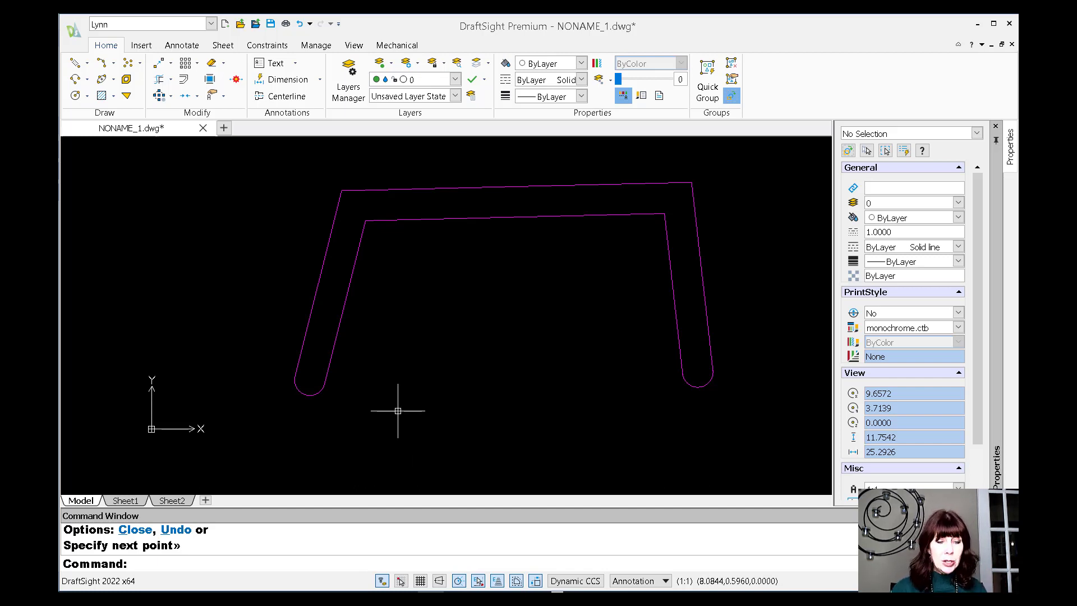
pyautogui.write('RICHLINESTYLE')
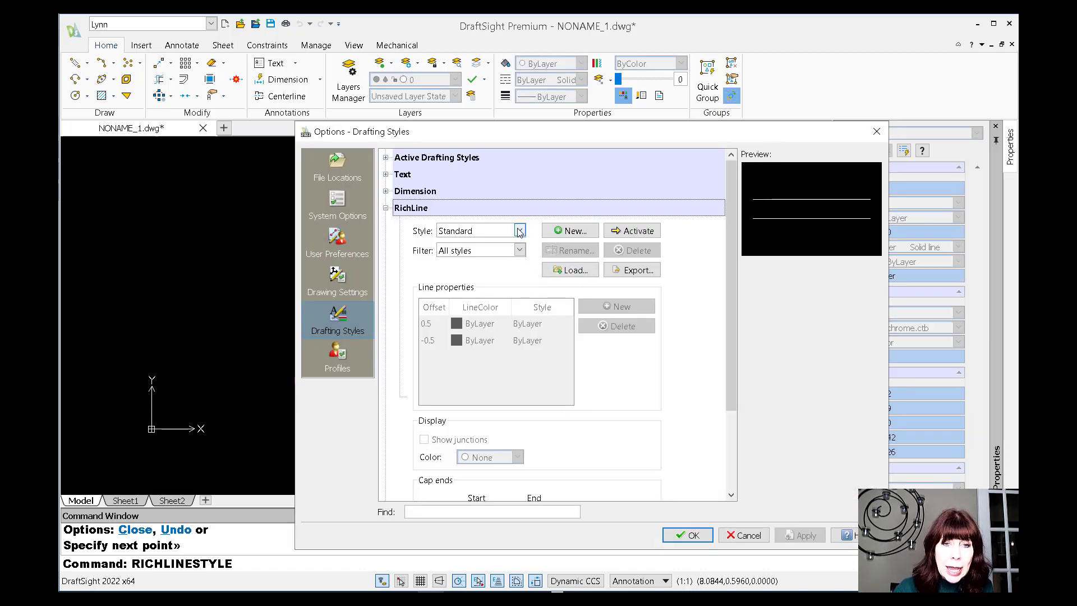
# - Select the Lynn style and change its -0.5 offset line colour to Green
pyautogui.click(520, 230)
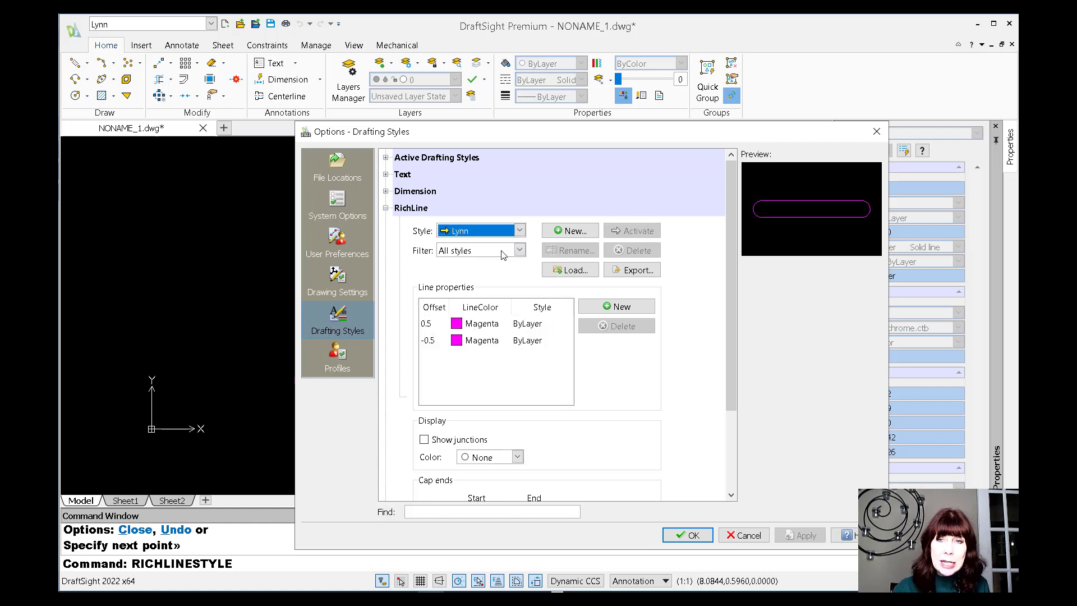
pyautogui.moveTo(494, 341)
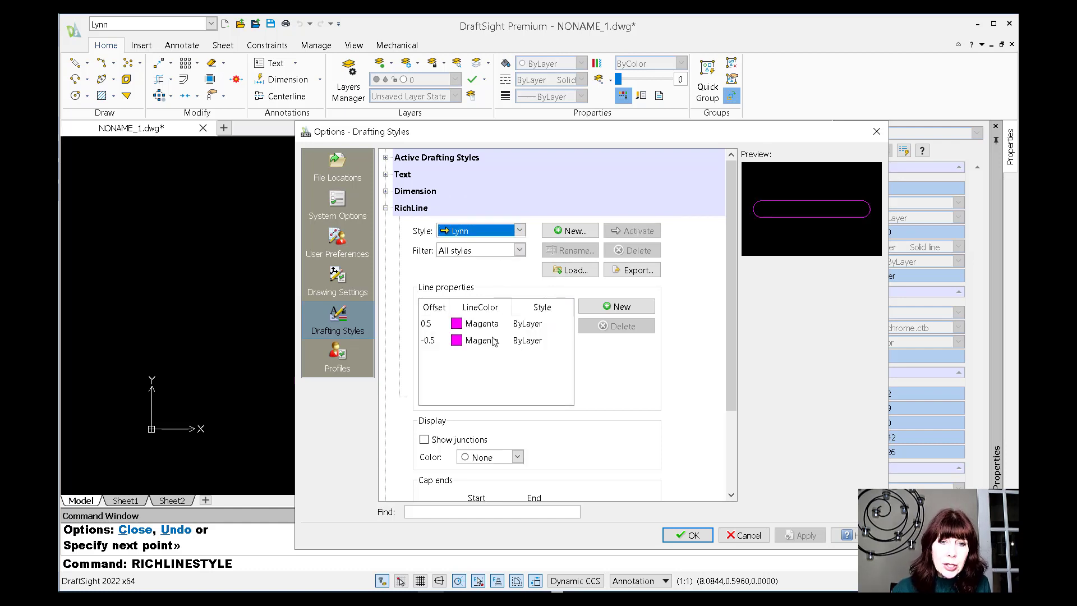
pyautogui.click(479, 340)
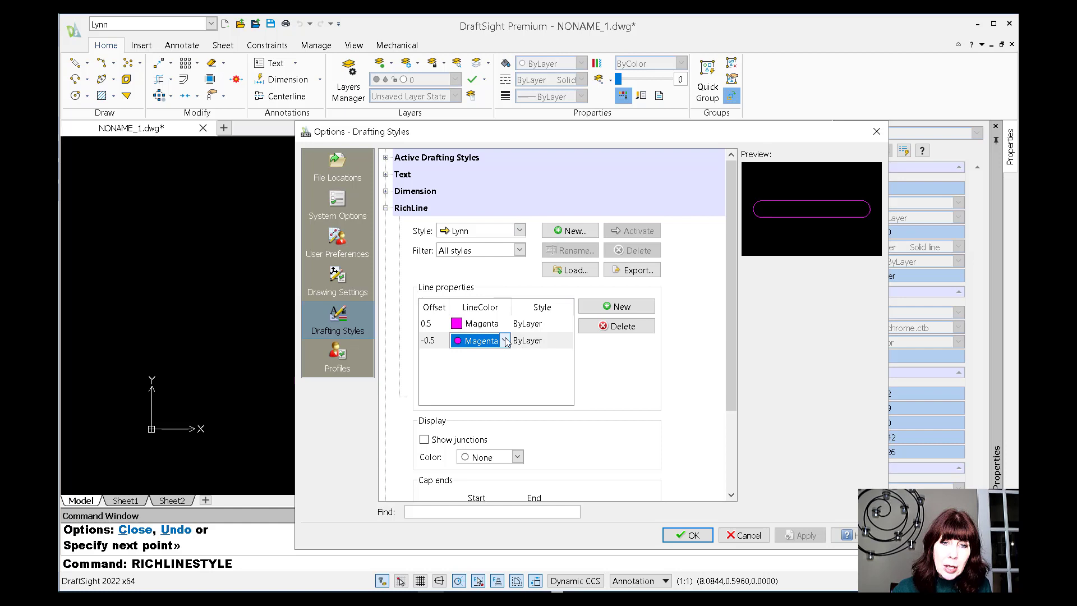
pyautogui.click(502, 340)
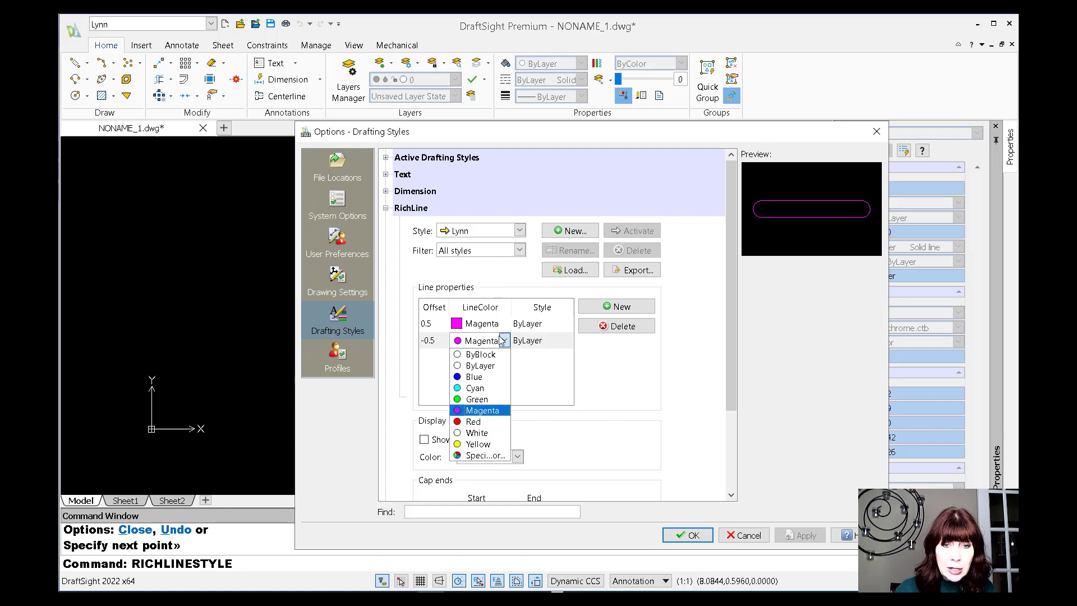
pyautogui.click(475, 400)
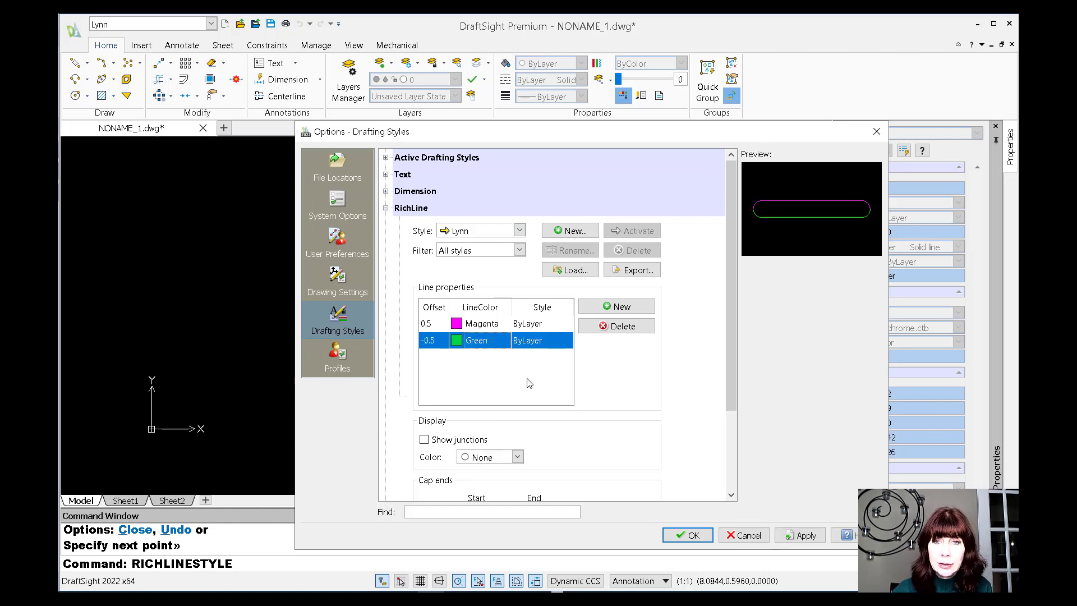
pyautogui.moveTo(624, 376)
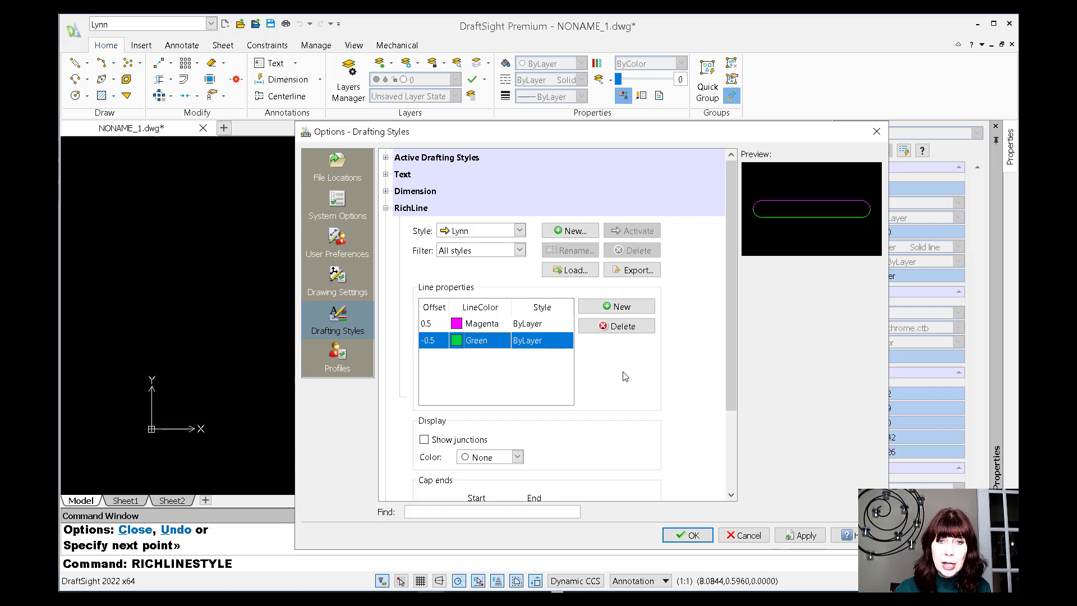
pyautogui.scroll(-3)
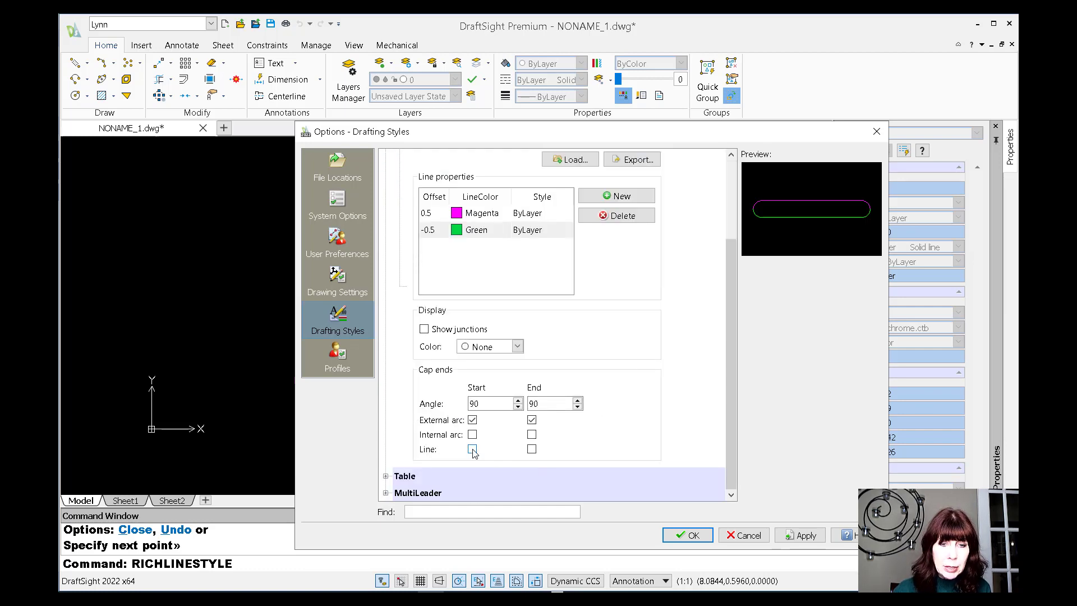
# - Enable straight line caps at both ends and apply the edited Lynn style to the drawing
pyautogui.click(472, 449)
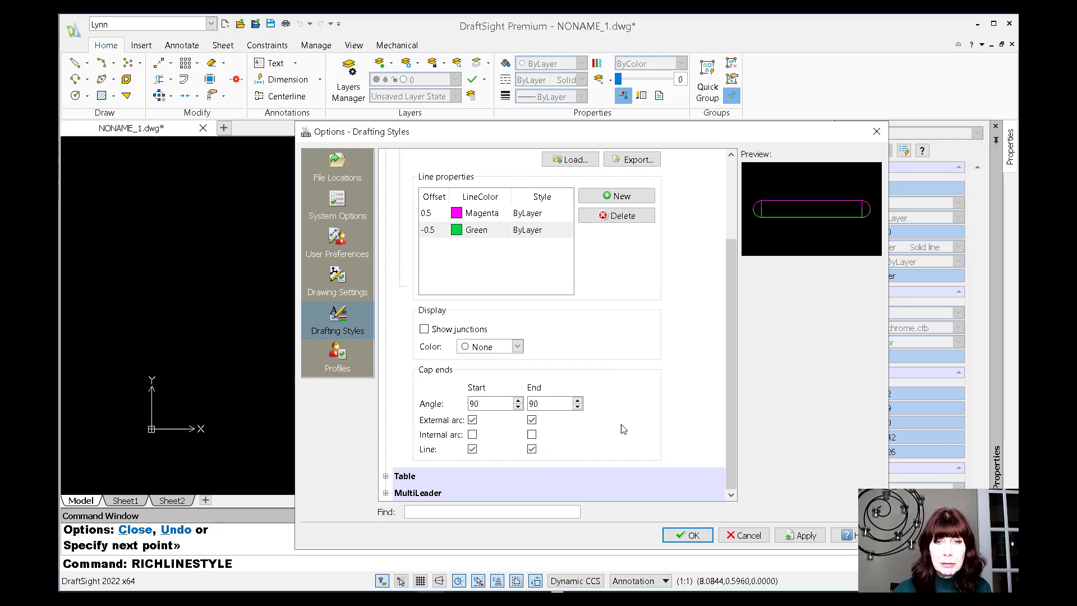
pyautogui.moveTo(644, 397)
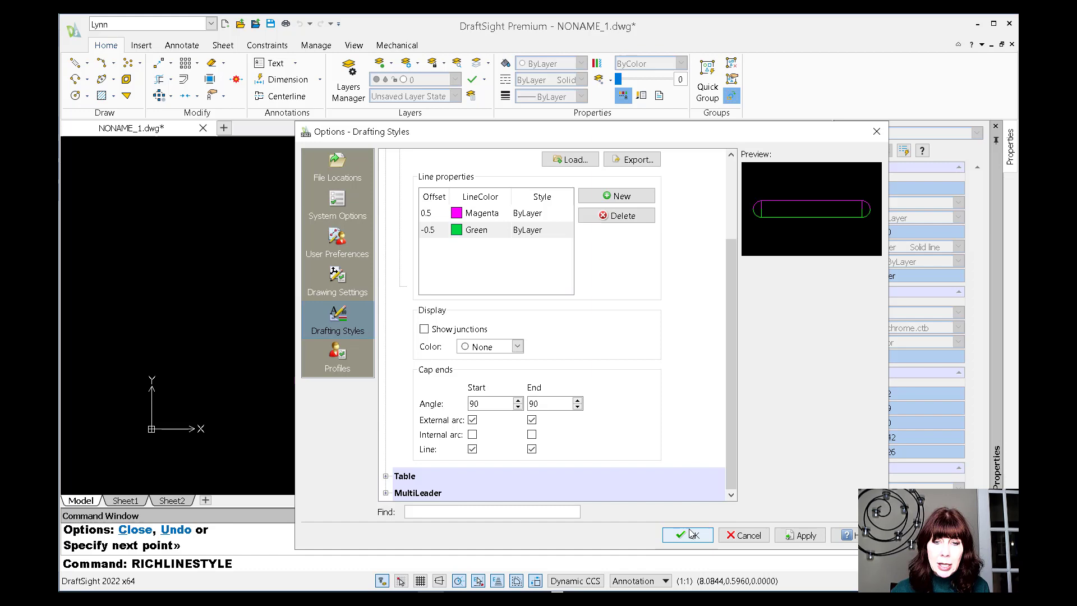
pyautogui.click(687, 534)
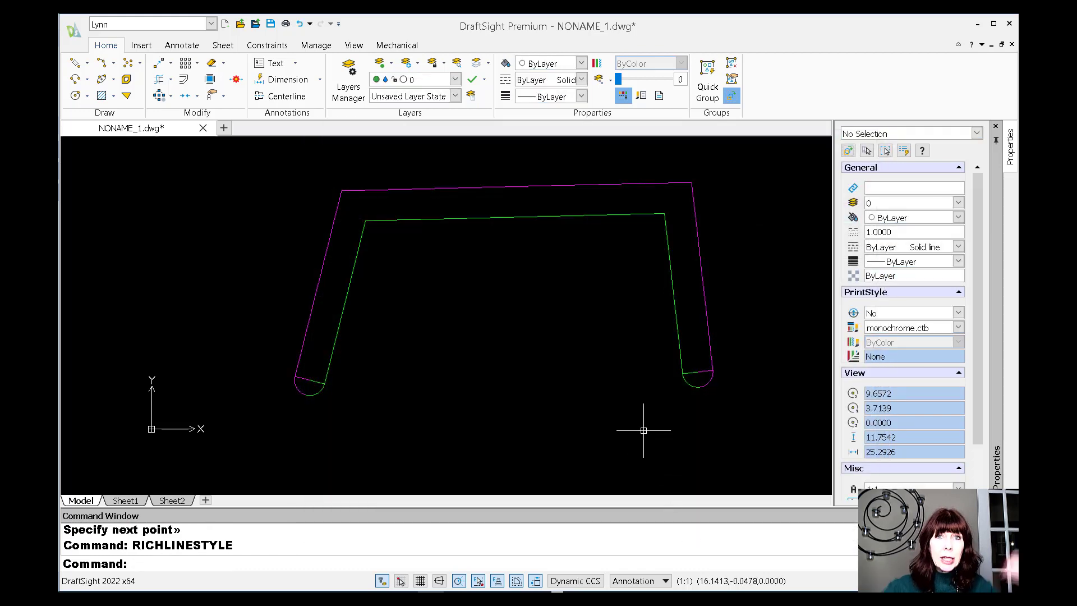